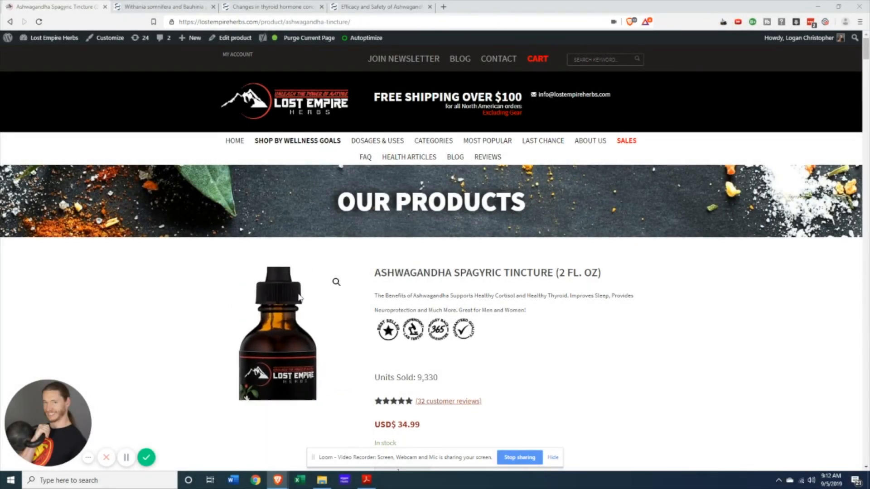
- Show the tincture's References tab, then scroll to the stress and cortisol section
scroll("down", 3)
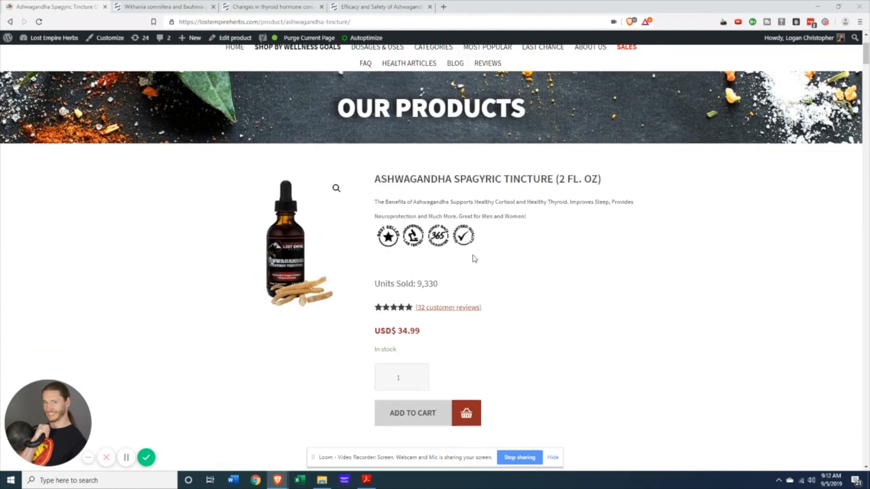
scroll("down", 3)
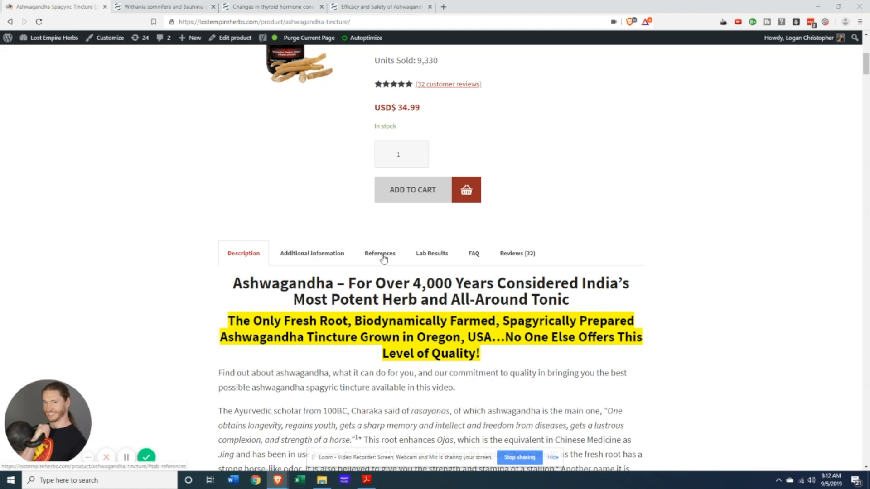
left_click(380, 253)
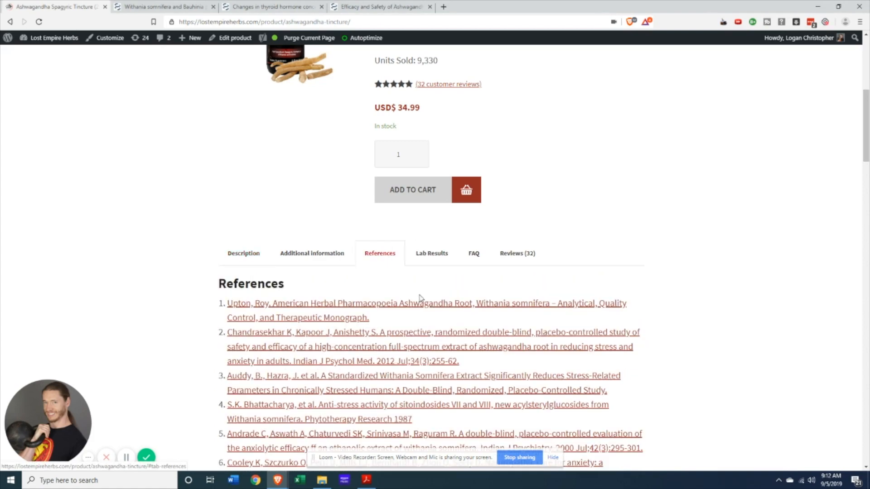
scroll("down", 3)
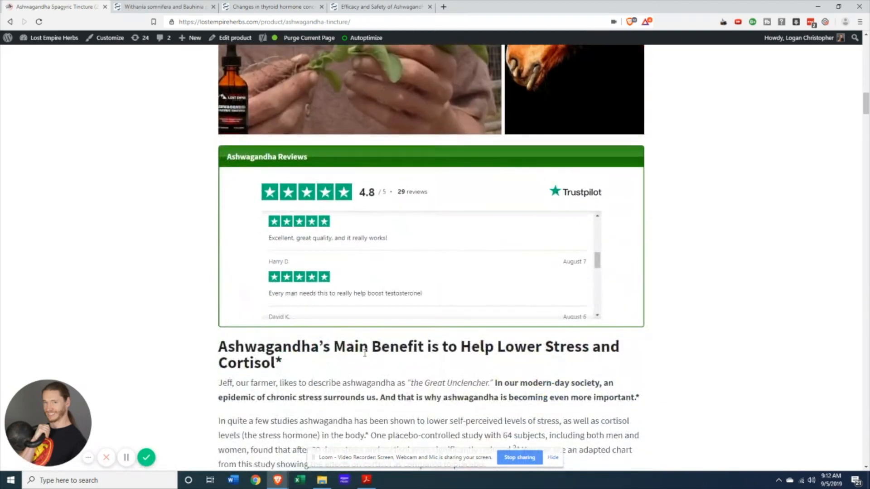
- Scroll to the 'Pay Attention Women' thyroid section and deselect the placebo-controlled trial sentence
scroll("down", 3)
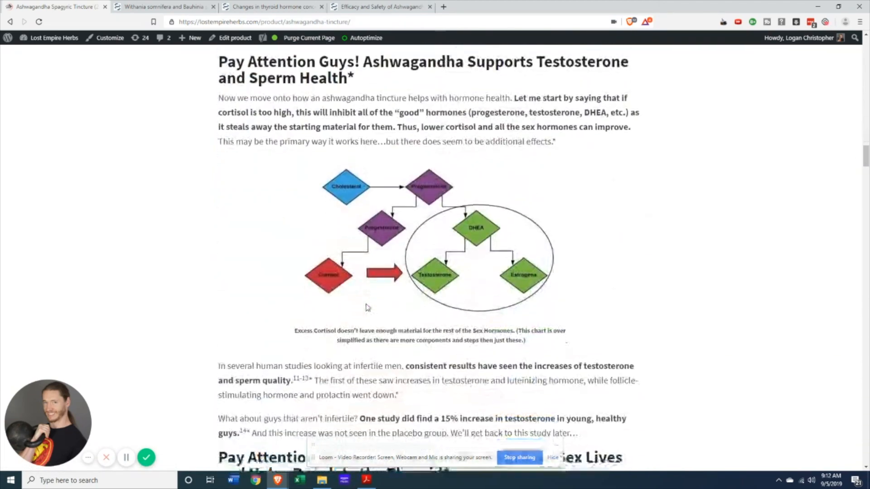
scroll("down", 3)
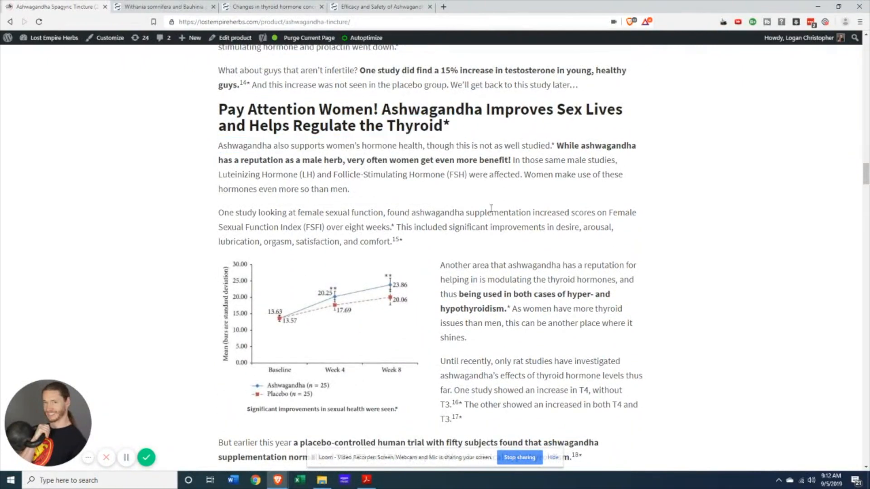
scroll("down", 3)
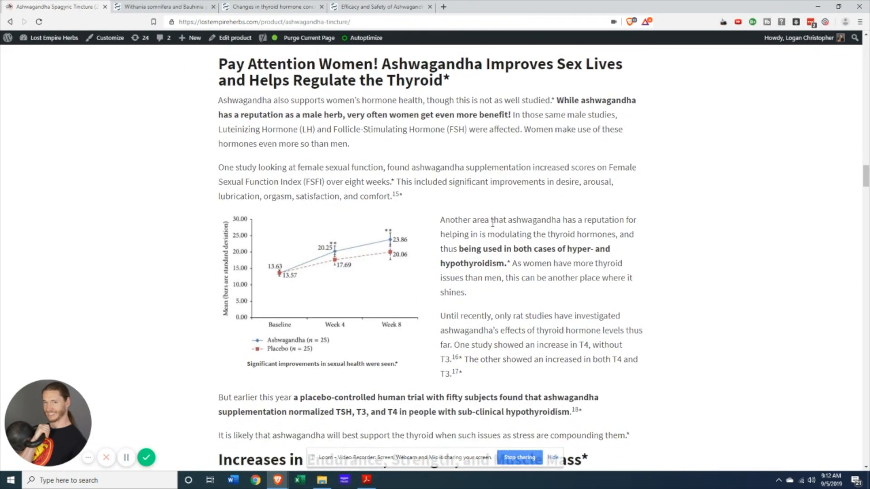
mouse_move(533, 250)
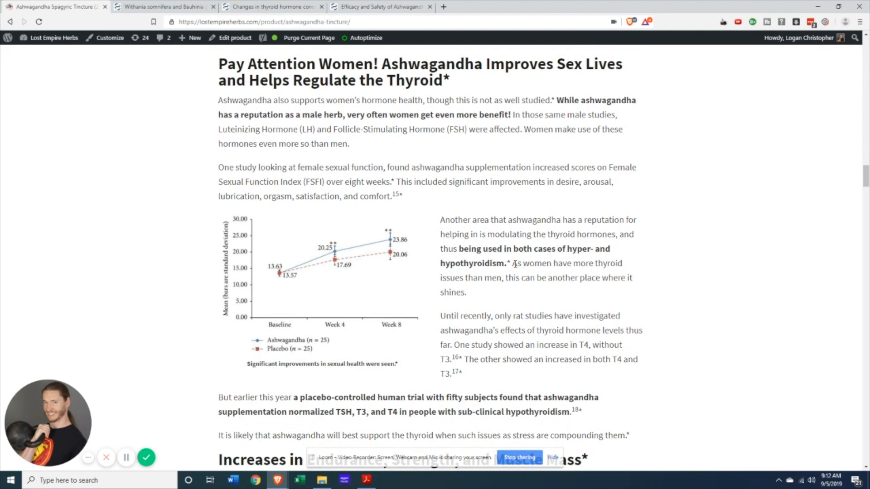
mouse_move(498, 346)
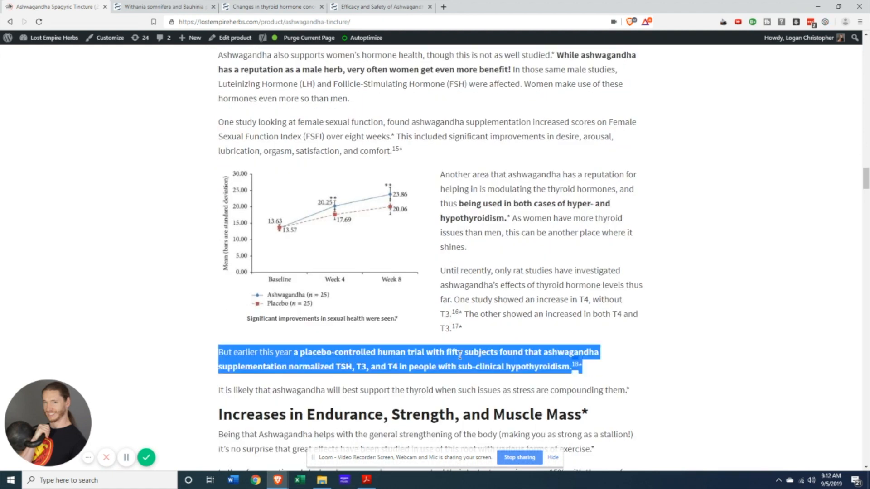
left_click(475, 366)
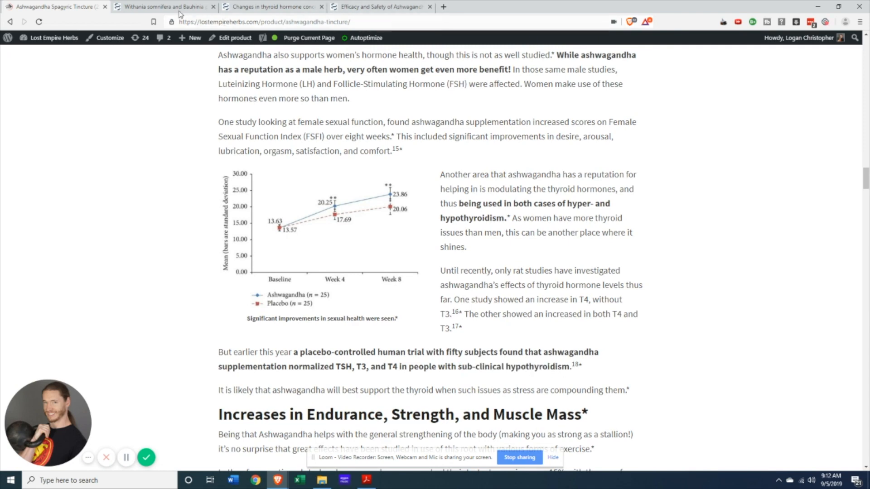
- Mark the Withania somnifera abstract's thyroid-stimulation conclusion, then view the 1998 male mice study
left_click(164, 6)
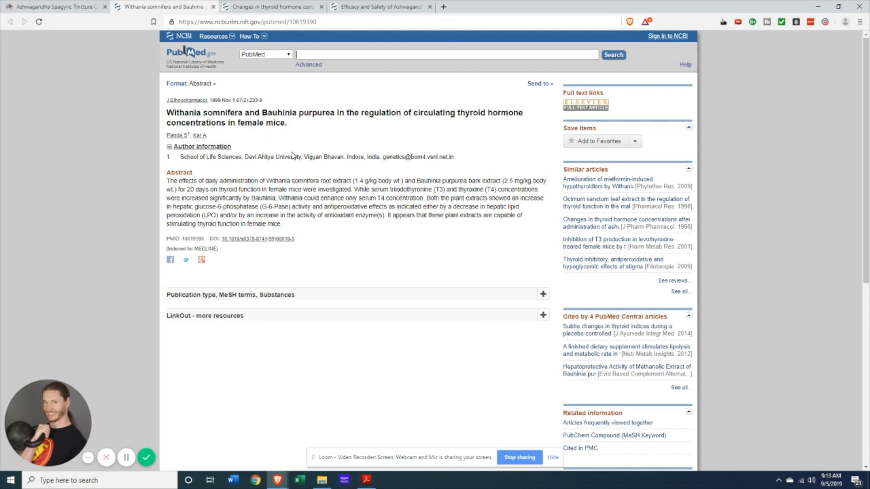
mouse_move(395, 208)
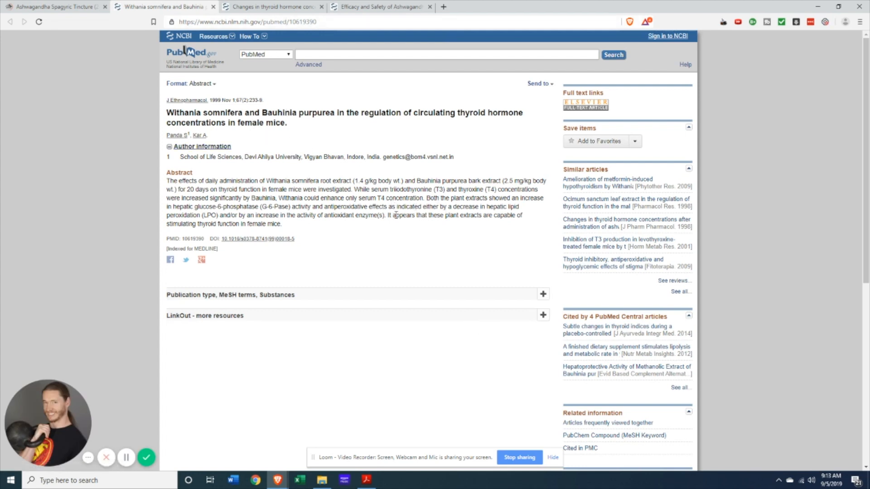
left_click_drag(386, 215, 281, 224)
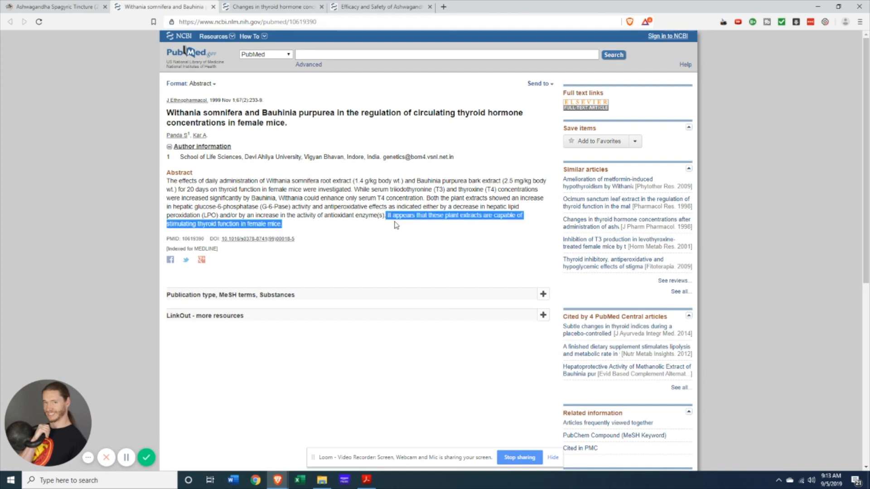
mouse_move(245, 224)
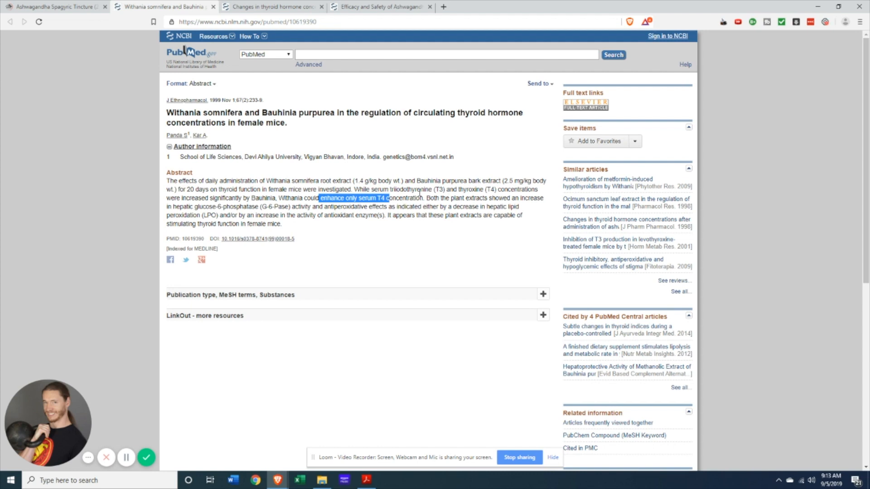
mouse_move(276, 6)
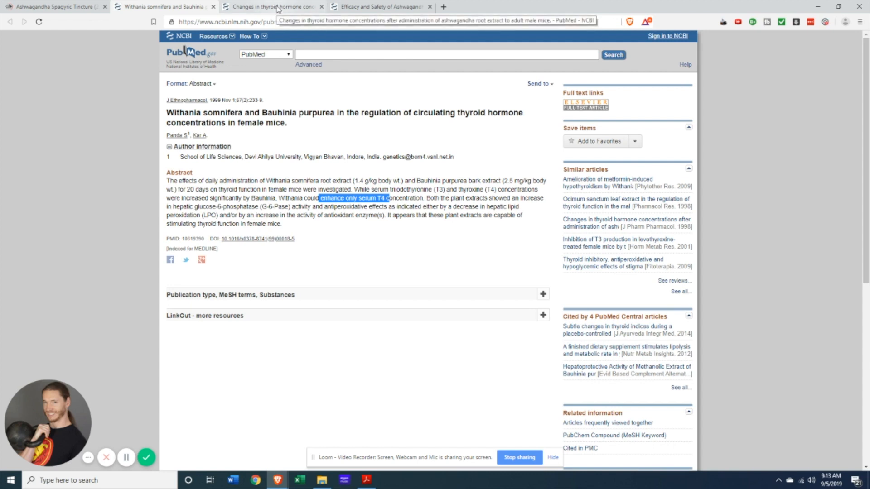
left_click(272, 7)
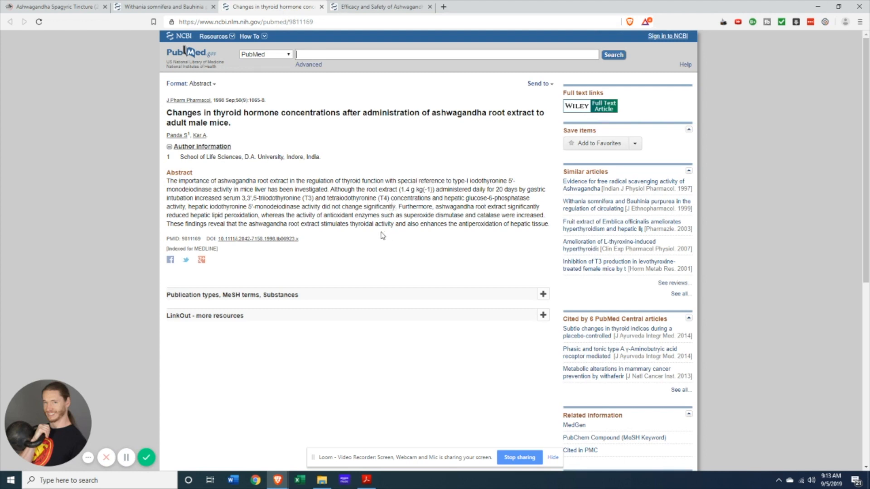
mouse_move(380, 6)
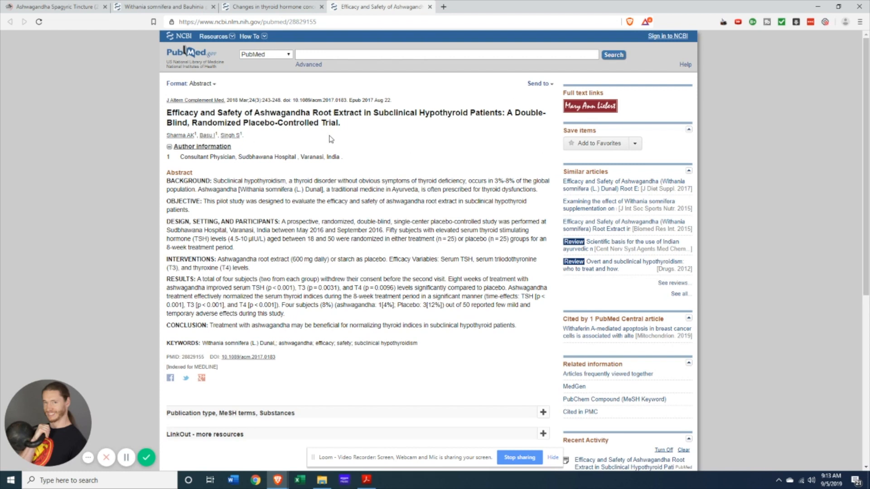
mouse_move(358, 239)
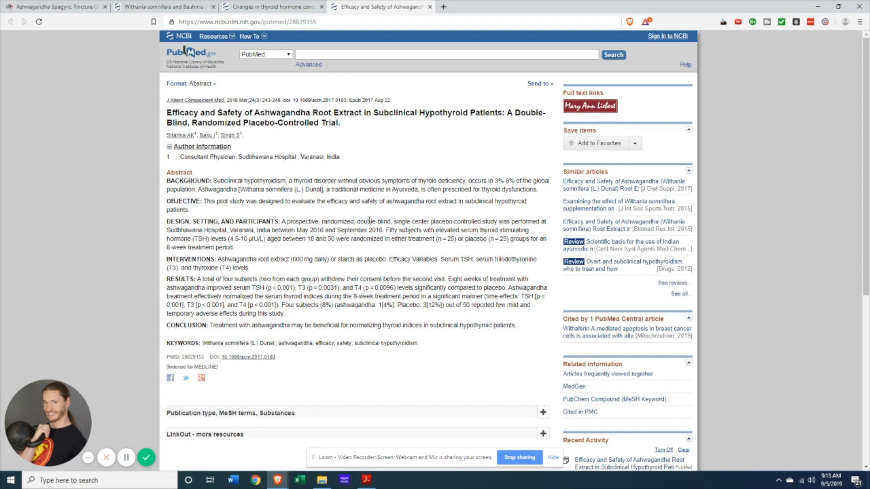
mouse_move(336, 269)
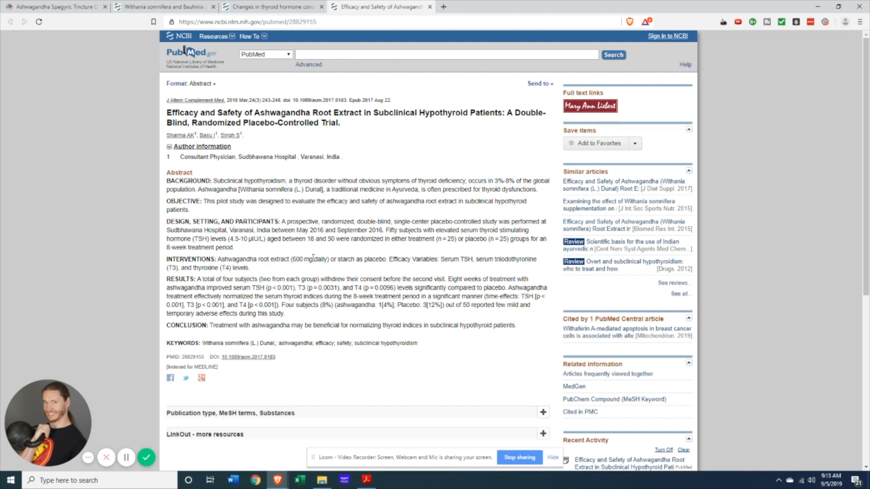
mouse_move(325, 270)
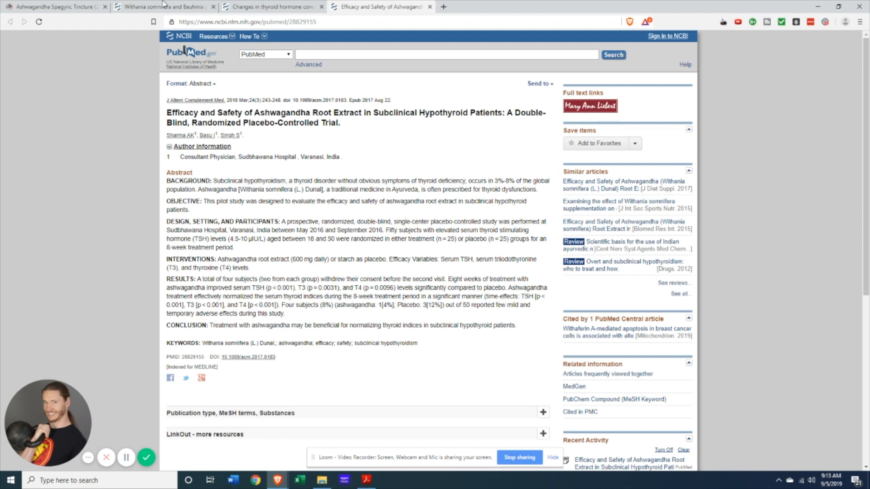
mouse_move(55, 6)
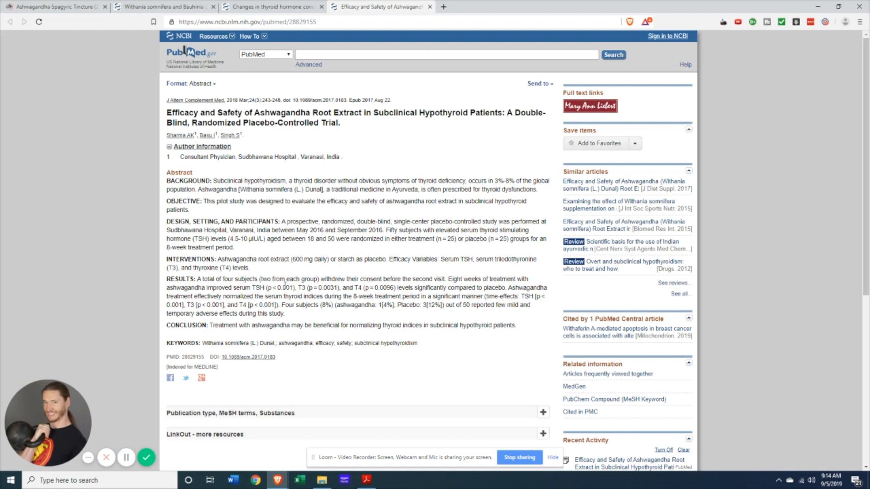
mouse_move(369, 247)
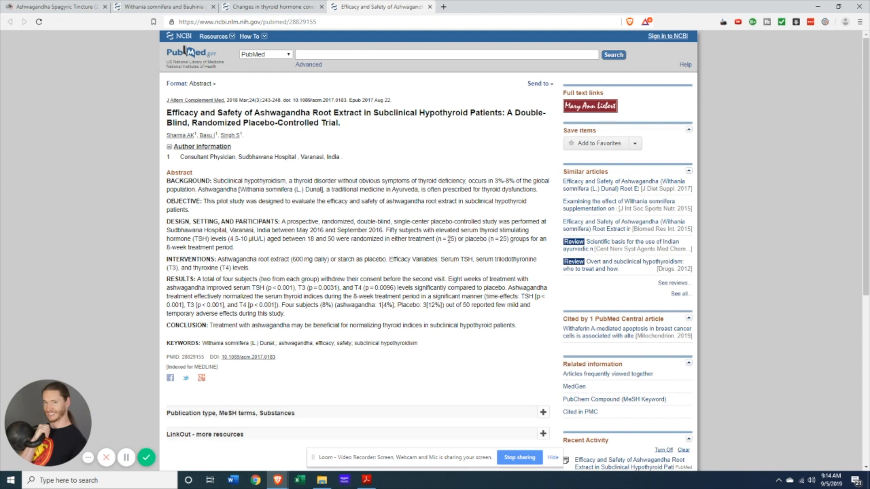
mouse_move(477, 239)
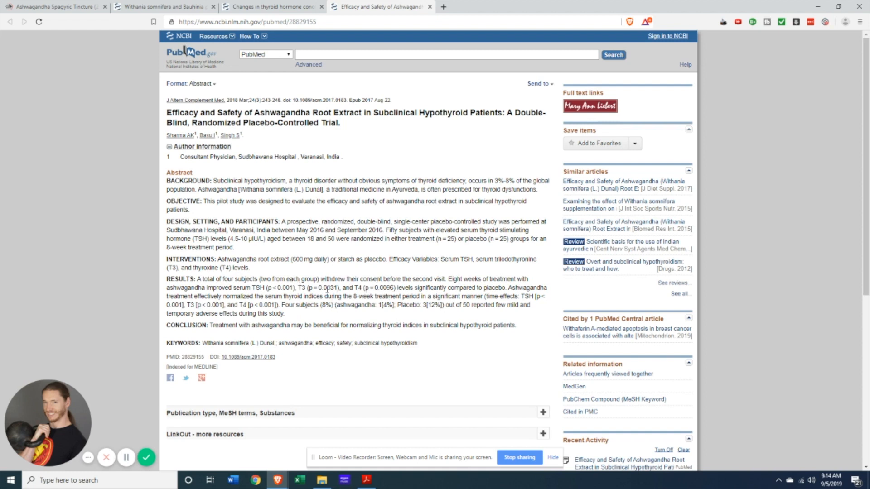
- Select 'TSH (p < 0.001), T3 (p = 0.0031), and T4 (p = 0.0096)' in RESULTS
left_click_drag(251, 288, 360, 288)
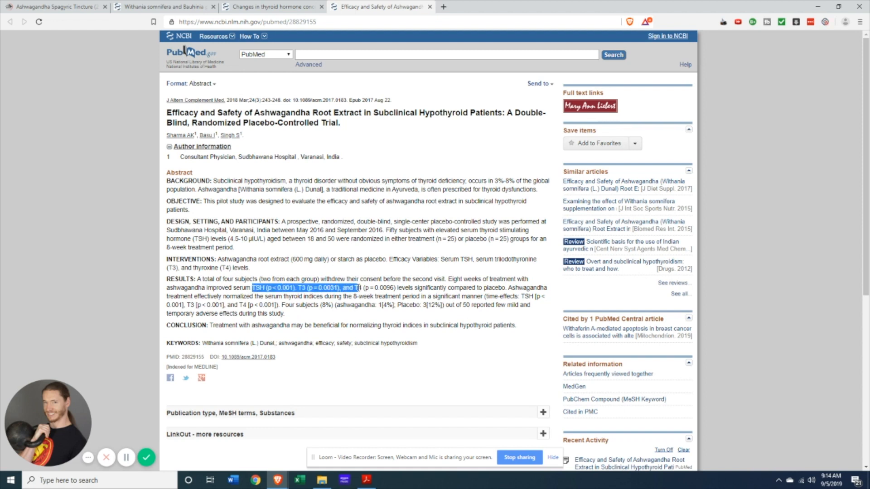
left_click_drag(359, 287, 396, 296)
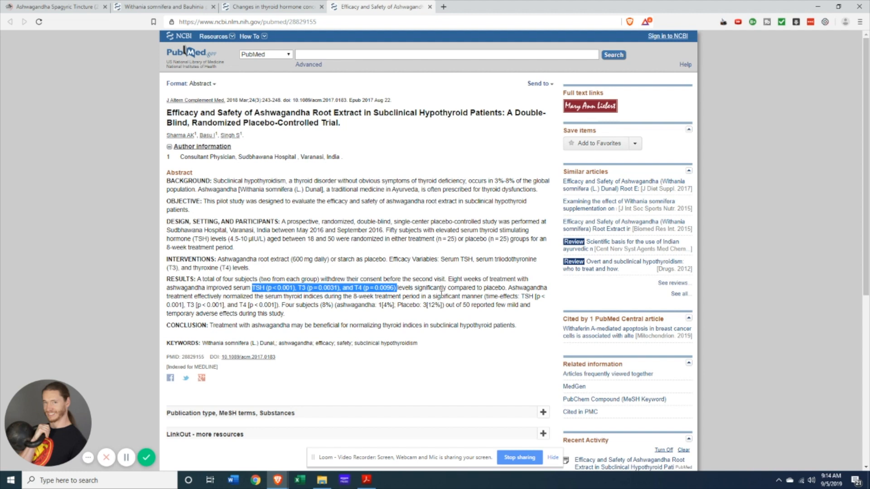
mouse_move(502, 294)
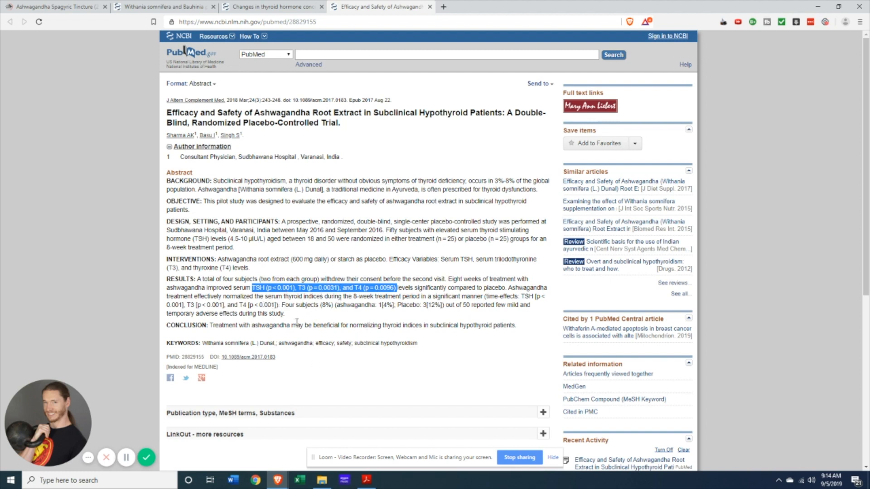
mouse_move(522, 296)
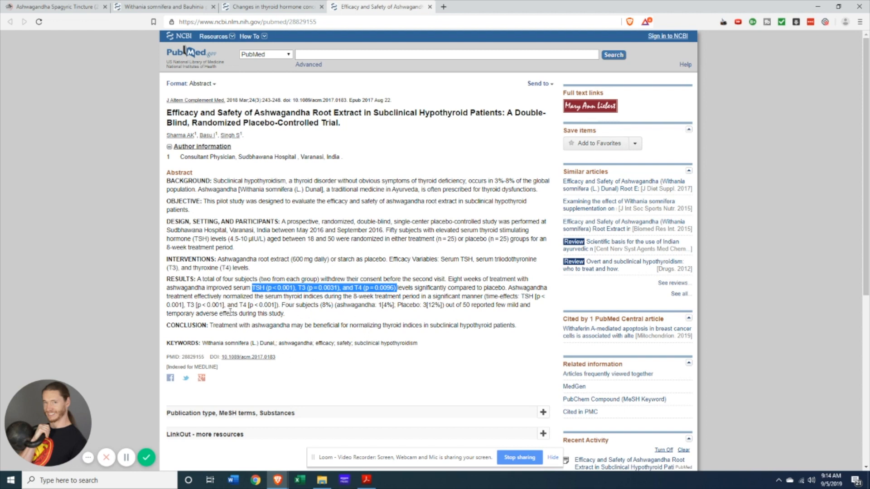
mouse_move(288, 323)
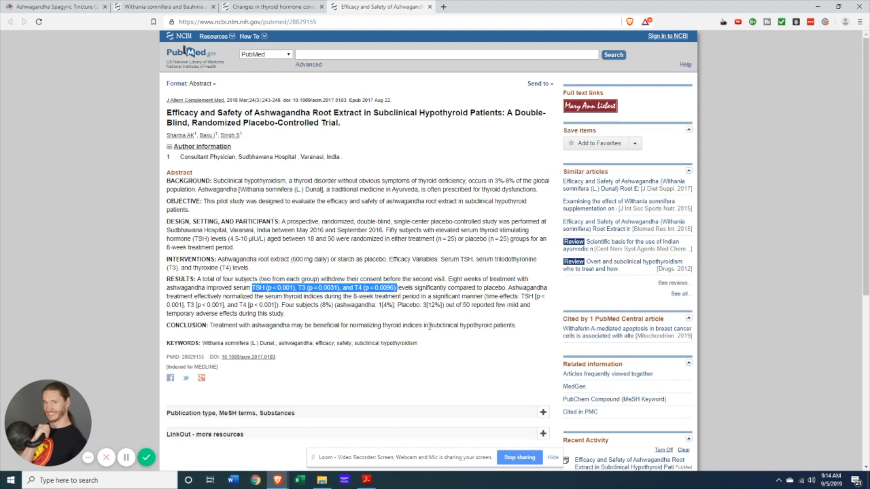
mouse_move(445, 340)
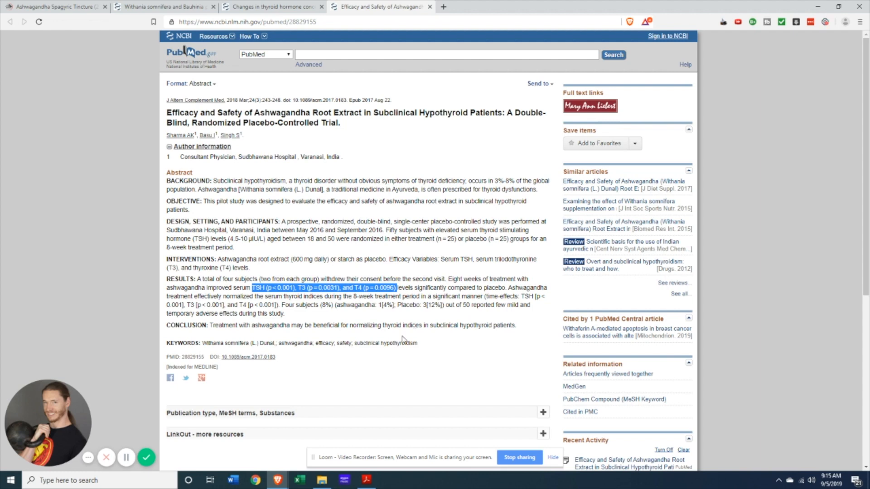
- Return to the Ashwagandha Spagyric Tincture tab, clear the selection, and show the benefits list
left_click(54, 7)
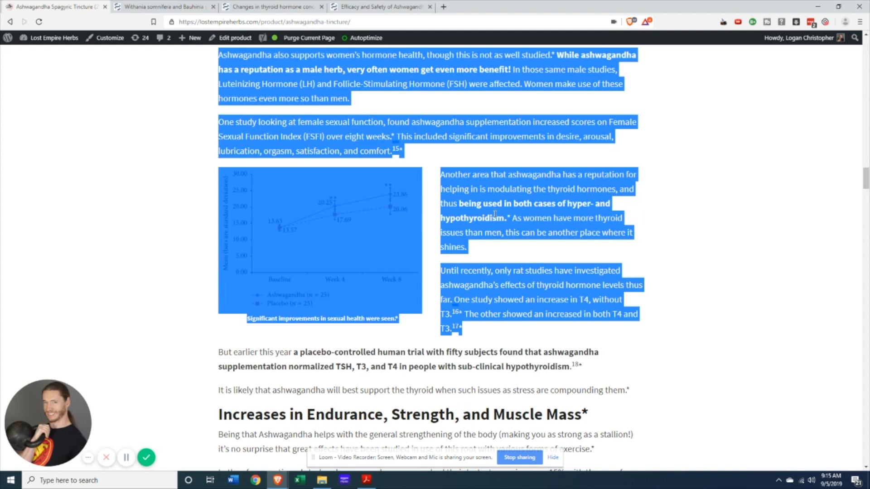
left_click(490, 254)
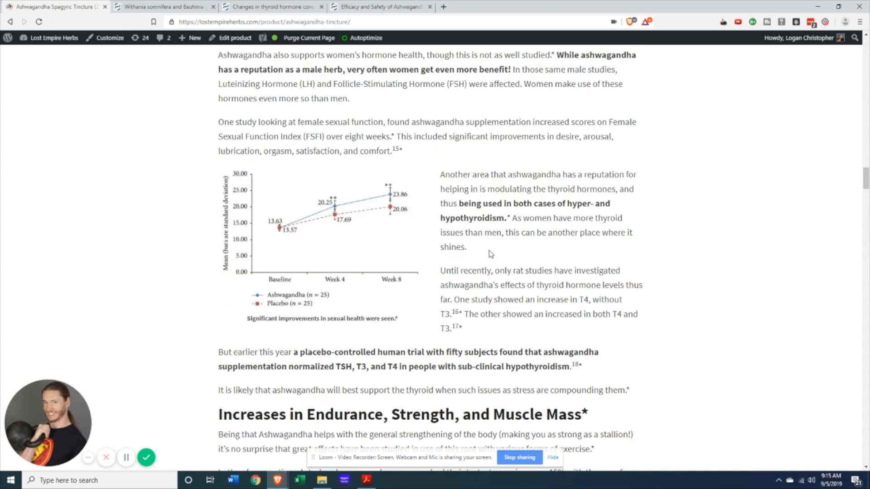
mouse_move(497, 250)
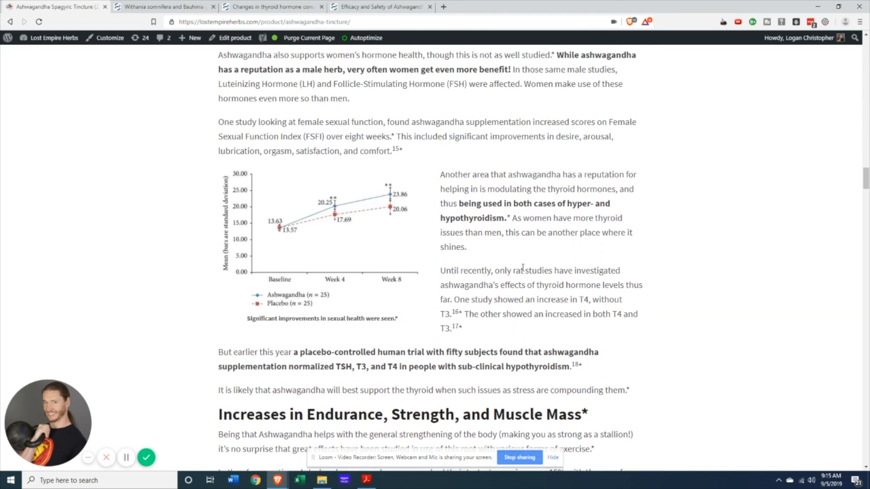
scroll("down", 3)
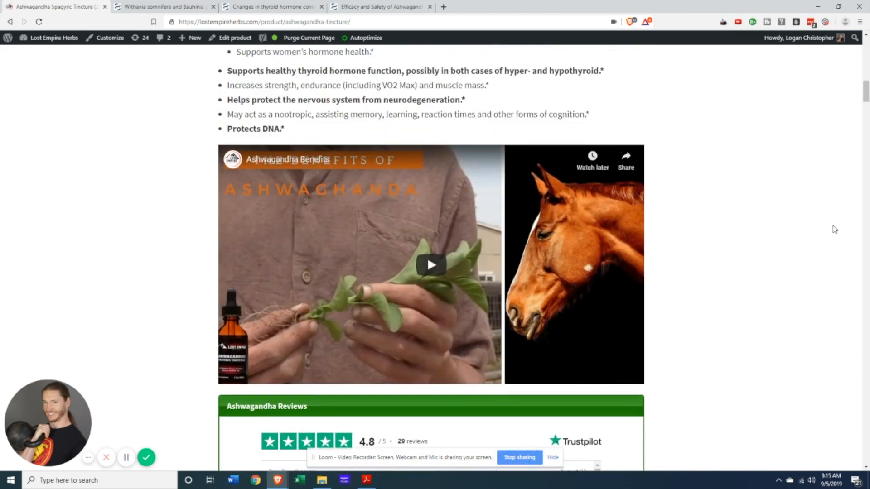
- Show the Reviews (32) tab on the tincture page
scroll("up", 3)
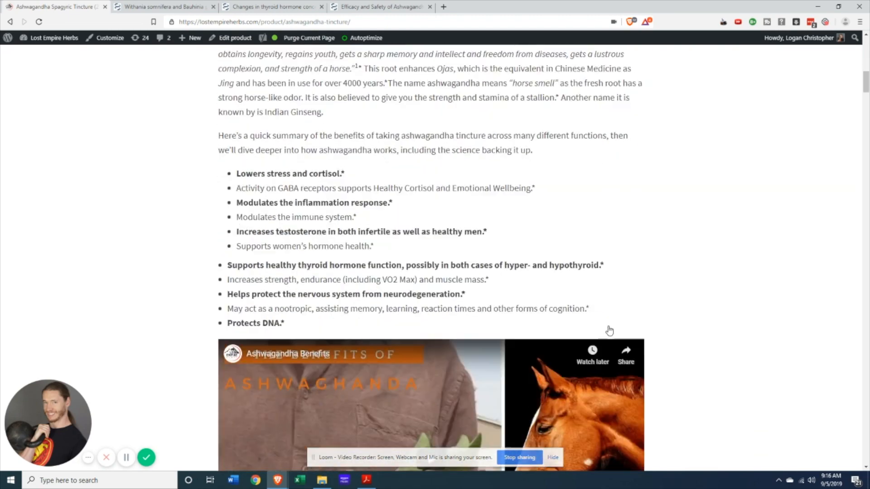
left_click(380, 276)
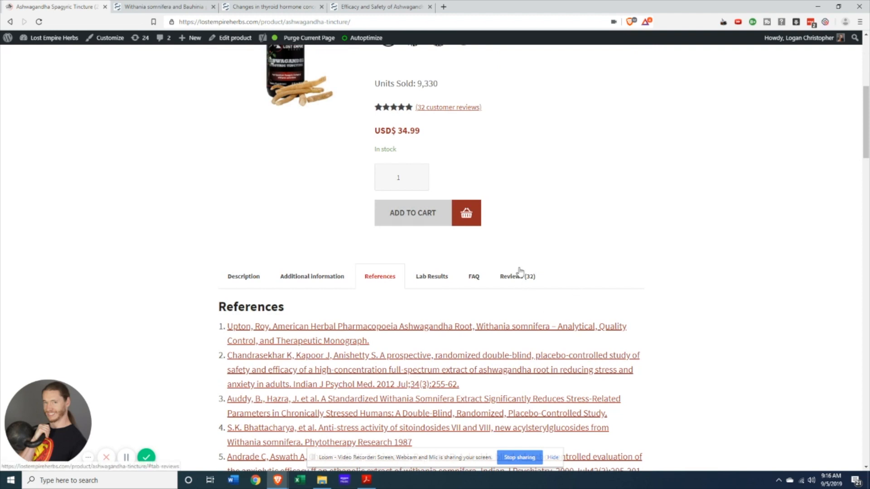
left_click(517, 276)
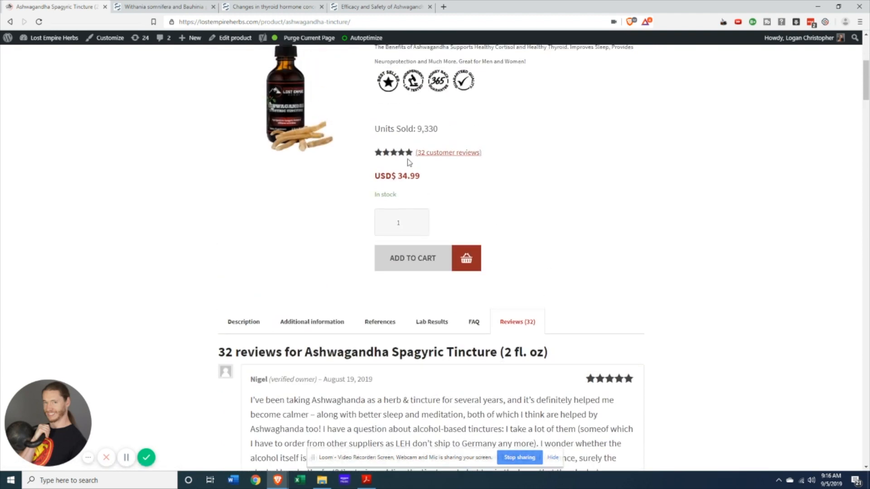
- Scroll through the customer reviews and back to the product title, price and rating
scroll("down", 3)
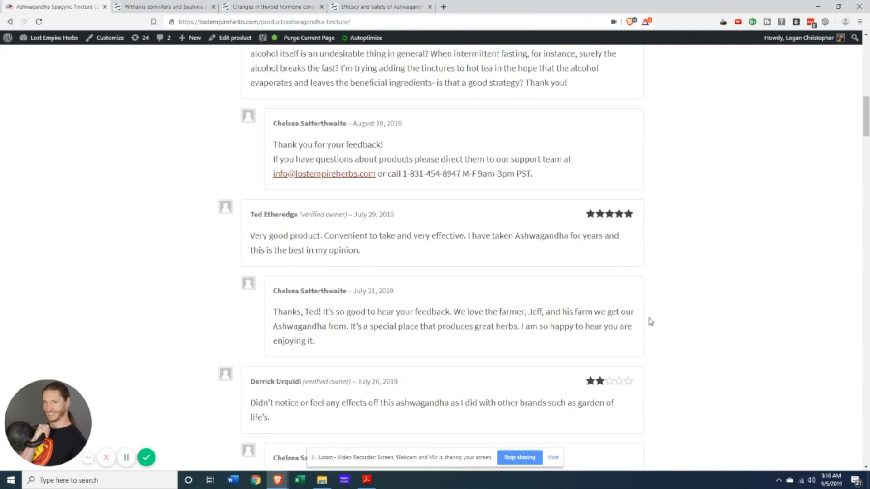
scroll("down", 3)
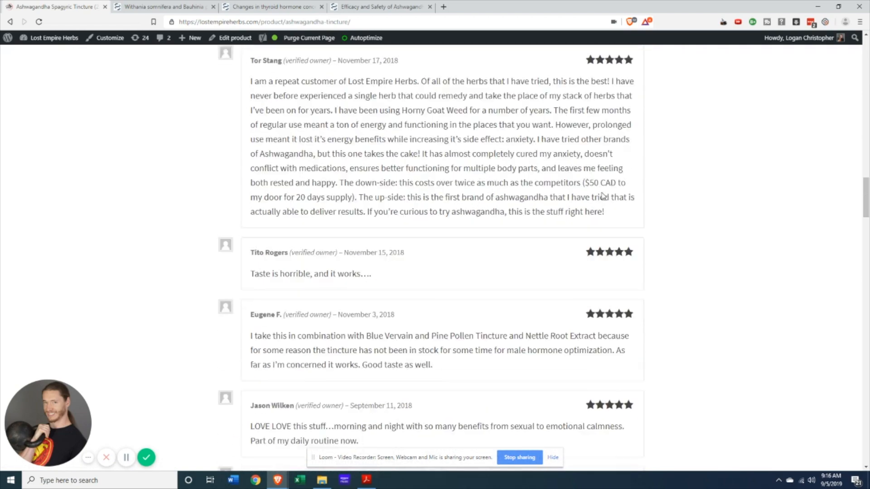
scroll("down", 3)
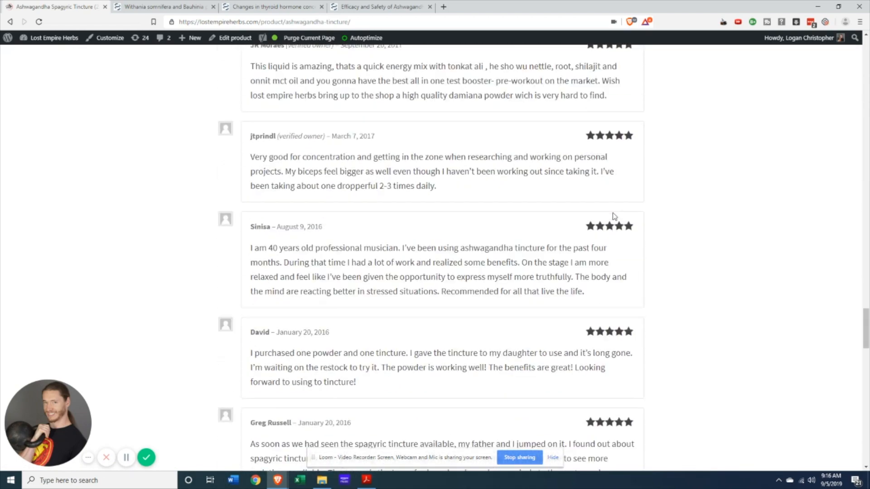
scroll("up", 3)
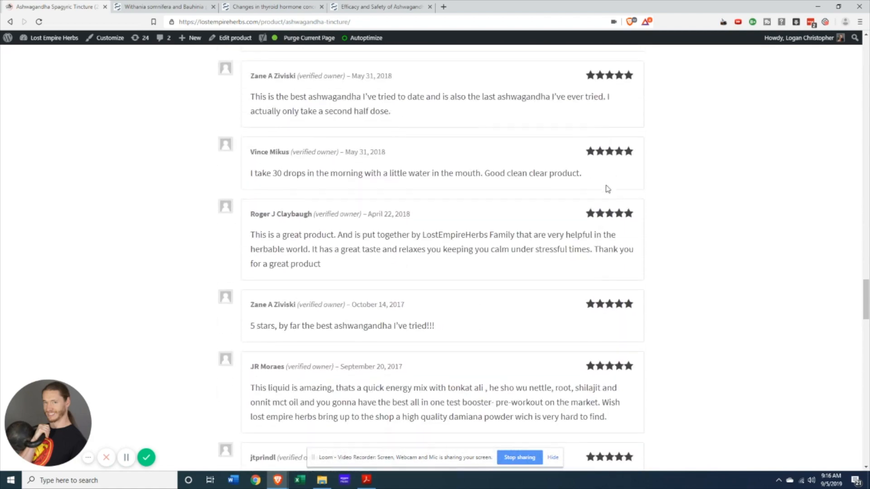
scroll("down", 3)
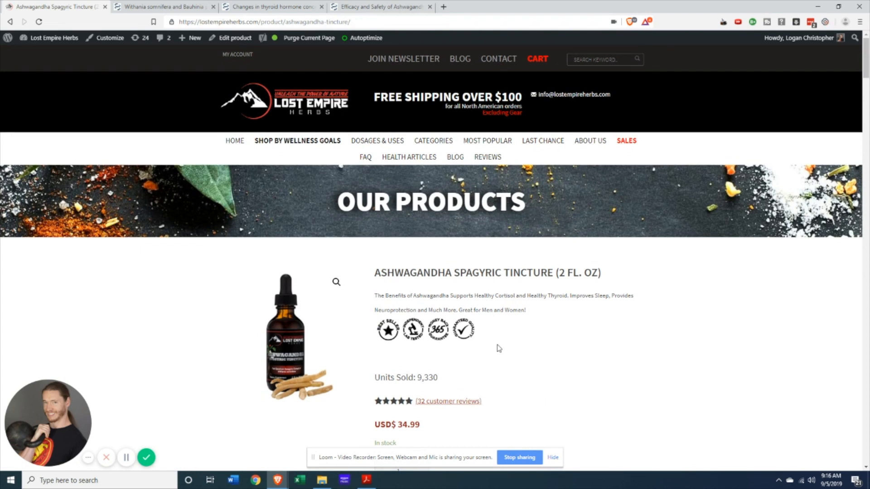
mouse_move(458, 389)
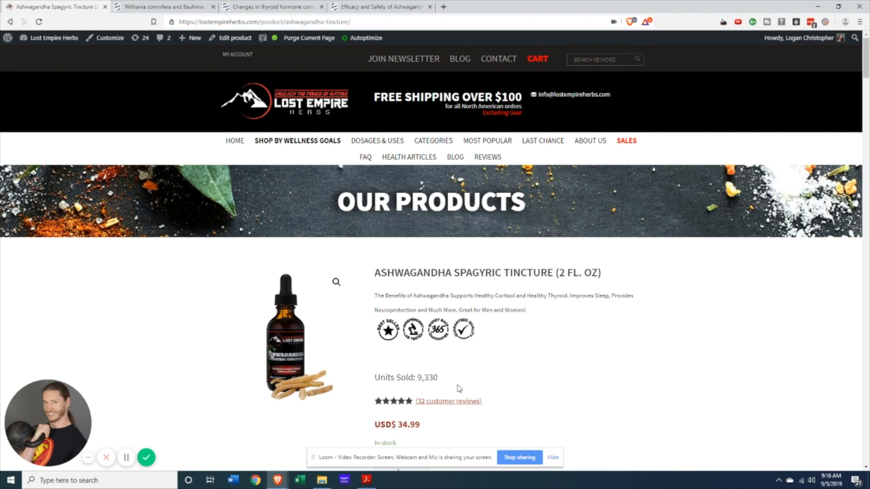